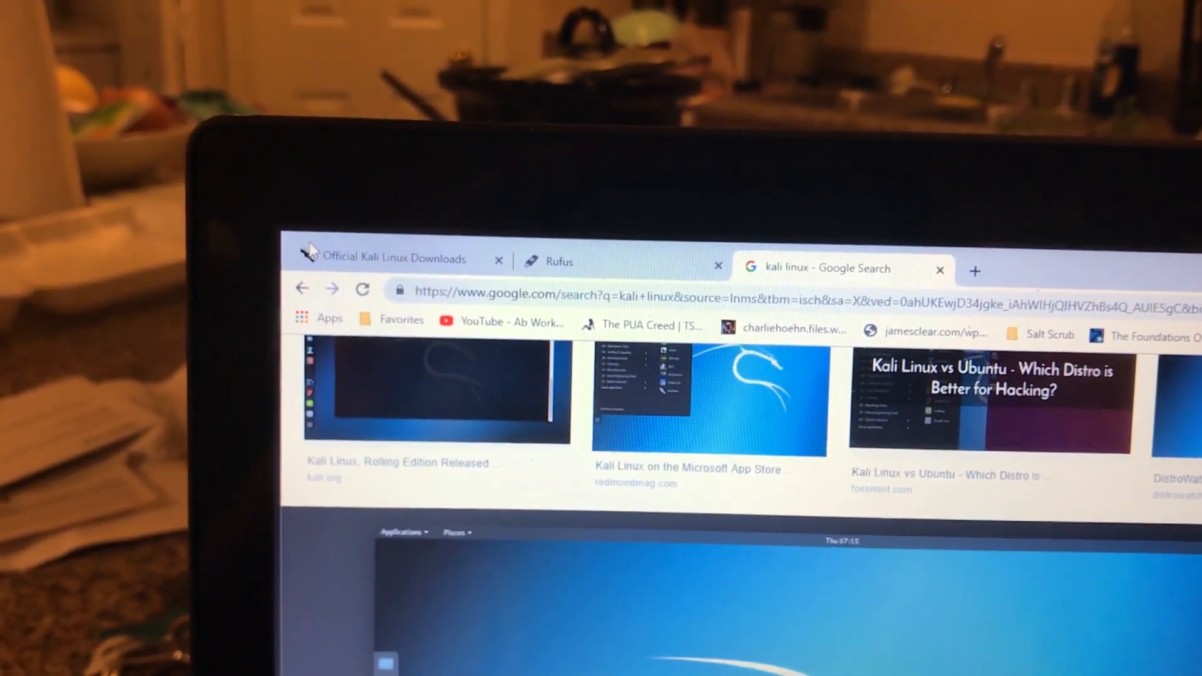
Show the official Kali Linux 2019.2 downloads table down to the 64-Bit HTTP link
{"action": "left_click", "coordinate": [391, 258]}
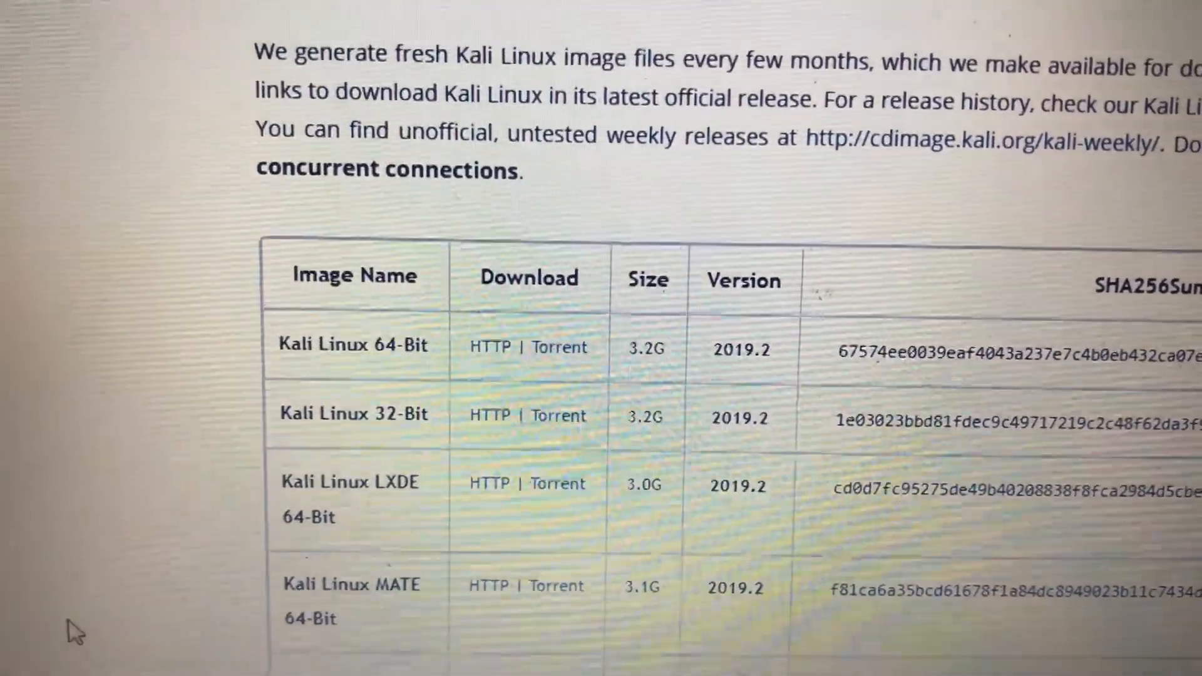
{"action": "scroll", "scroll_direction": "down", "scroll_amount": 3}
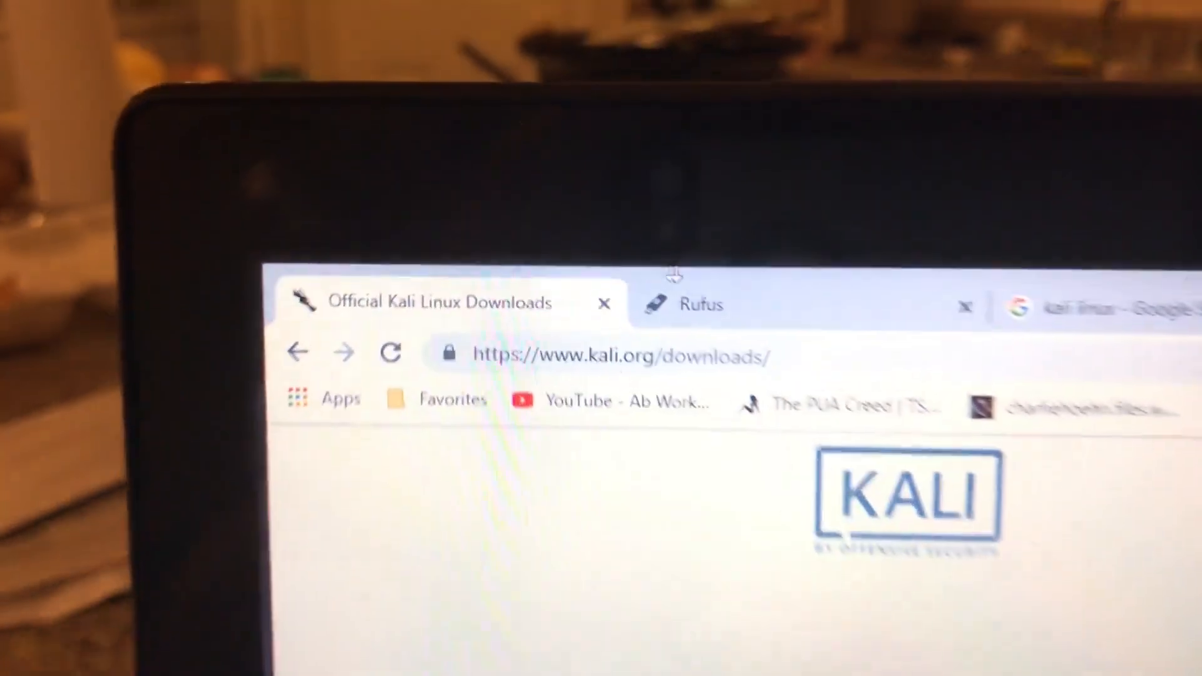
Switch to the Rufus site and scroll to the Rufus 3.5 download link
{"action": "left_click", "coordinate": [701, 303]}
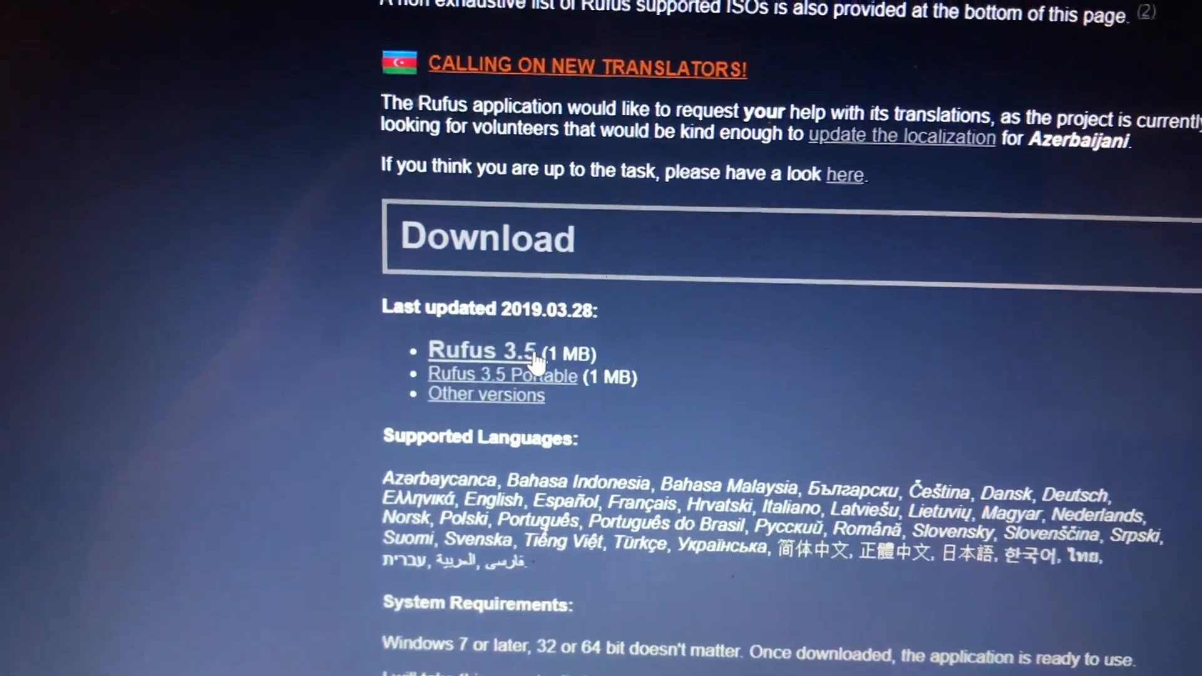
{"action": "scroll", "scroll_direction": "down", "scroll_amount": 3}
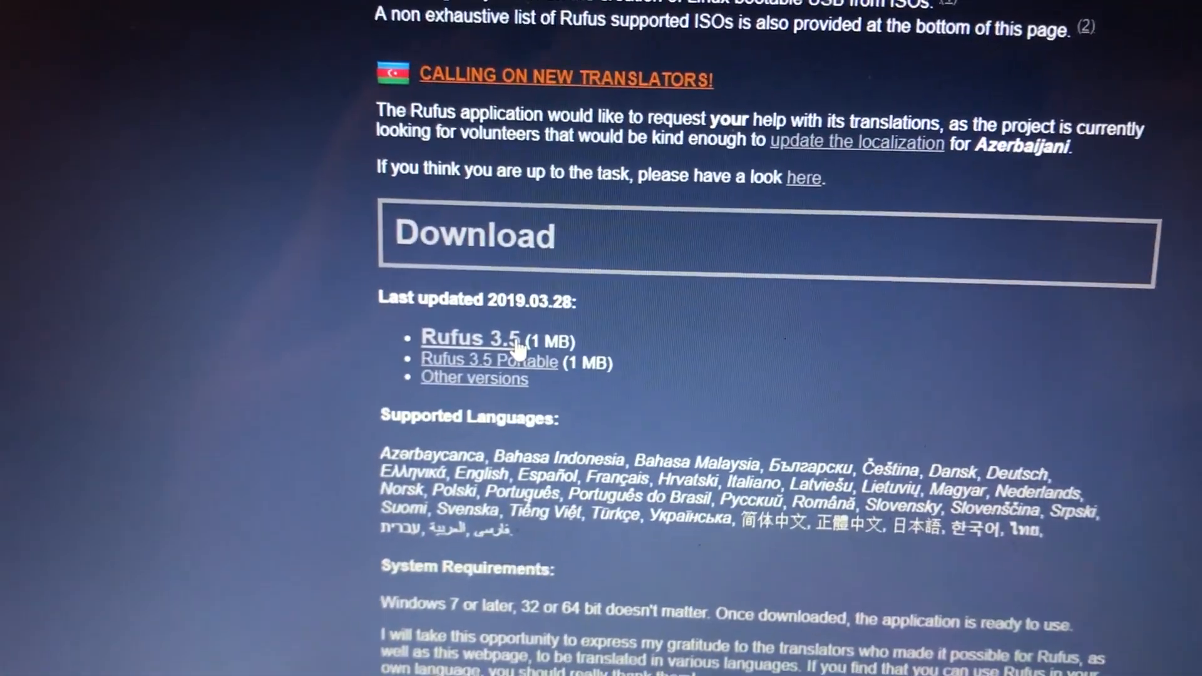
{"action": "scroll", "scroll_direction": "down", "scroll_amount": 3}
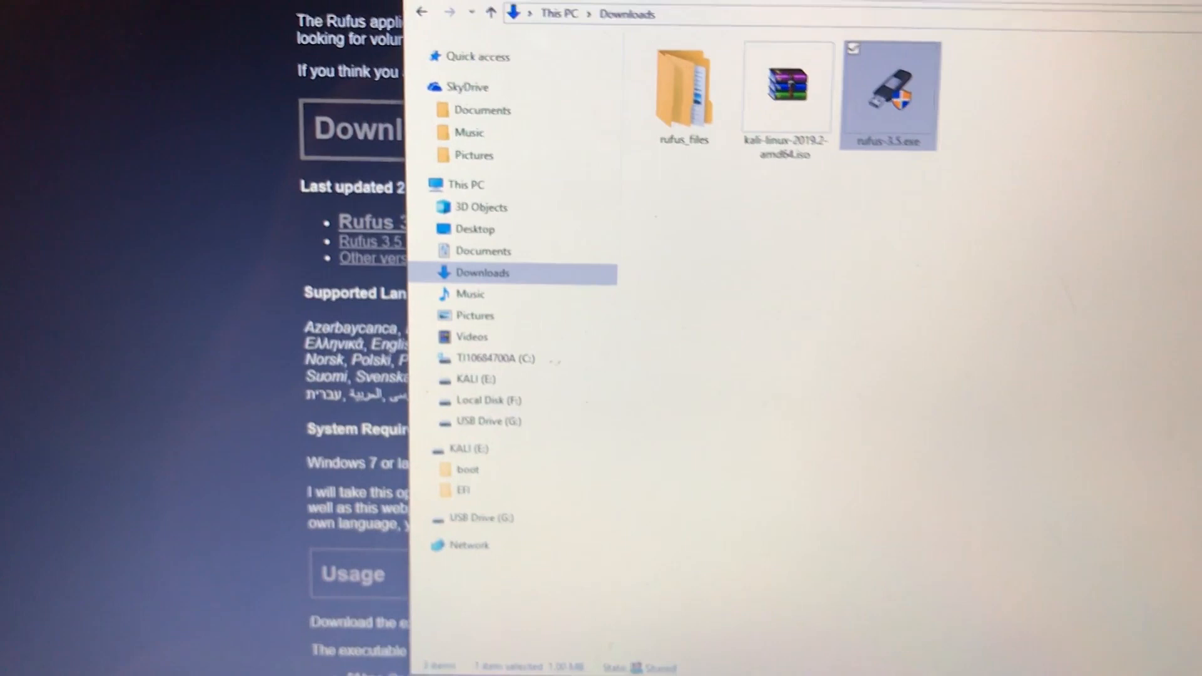
Launch rufus-3.5.exe from the Downloads folder
{"action": "double_click", "coordinate": [888, 93]}
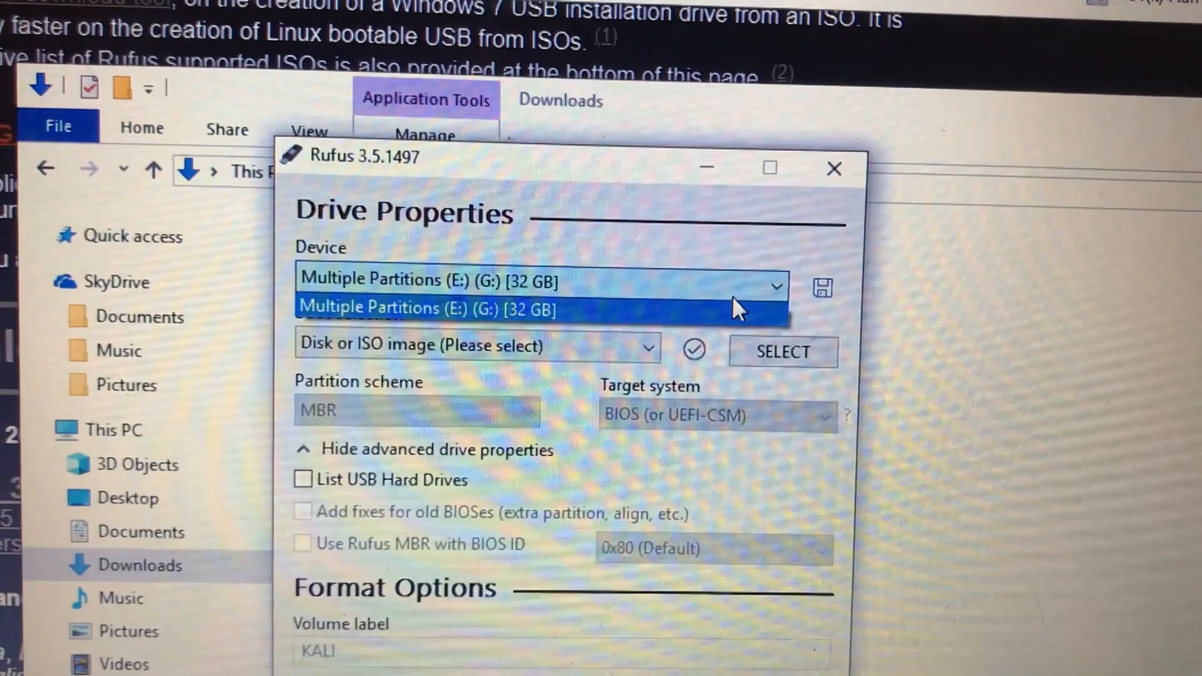
Target the 32 GB USB drive, load kali-linux-2019.2-amd64.iso, and start writing
{"action": "left_click", "coordinate": [537, 308]}
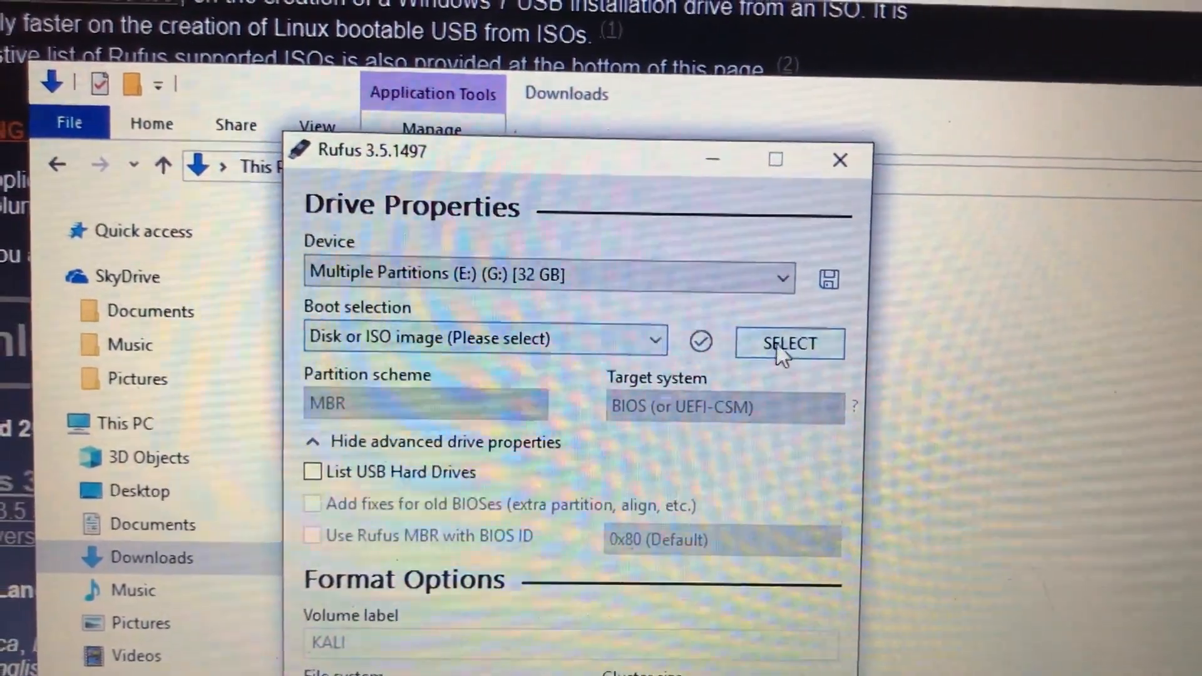
{"action": "left_click", "coordinate": [790, 344]}
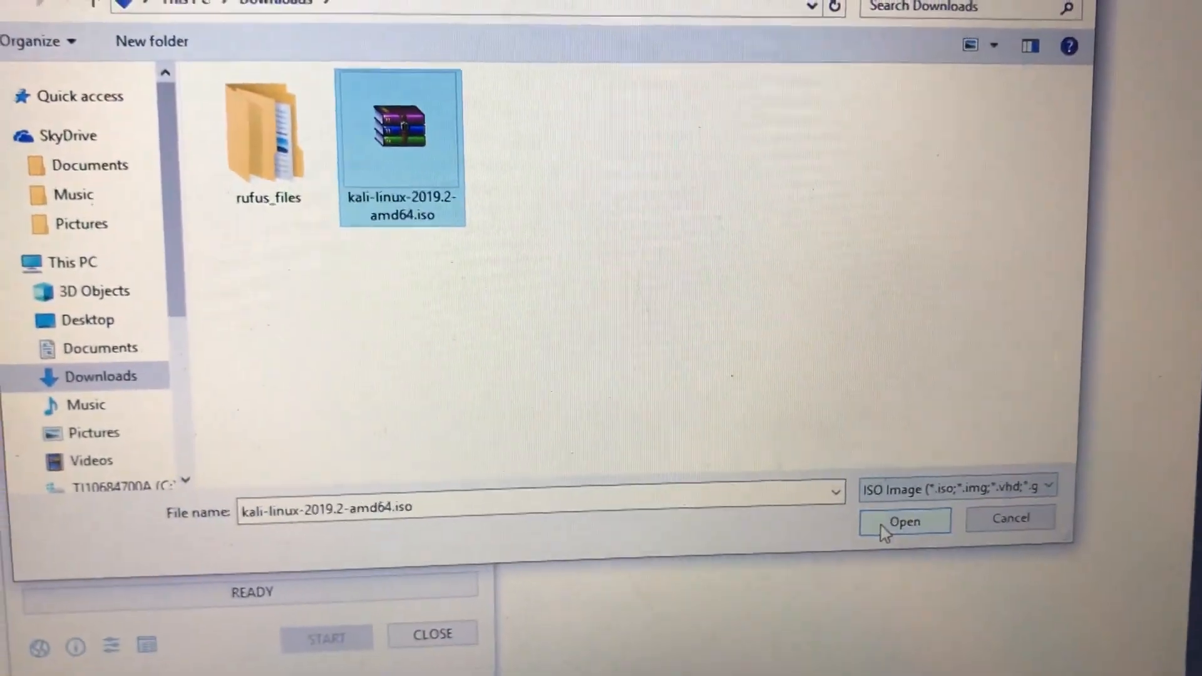
{"action": "left_click", "coordinate": [904, 522]}
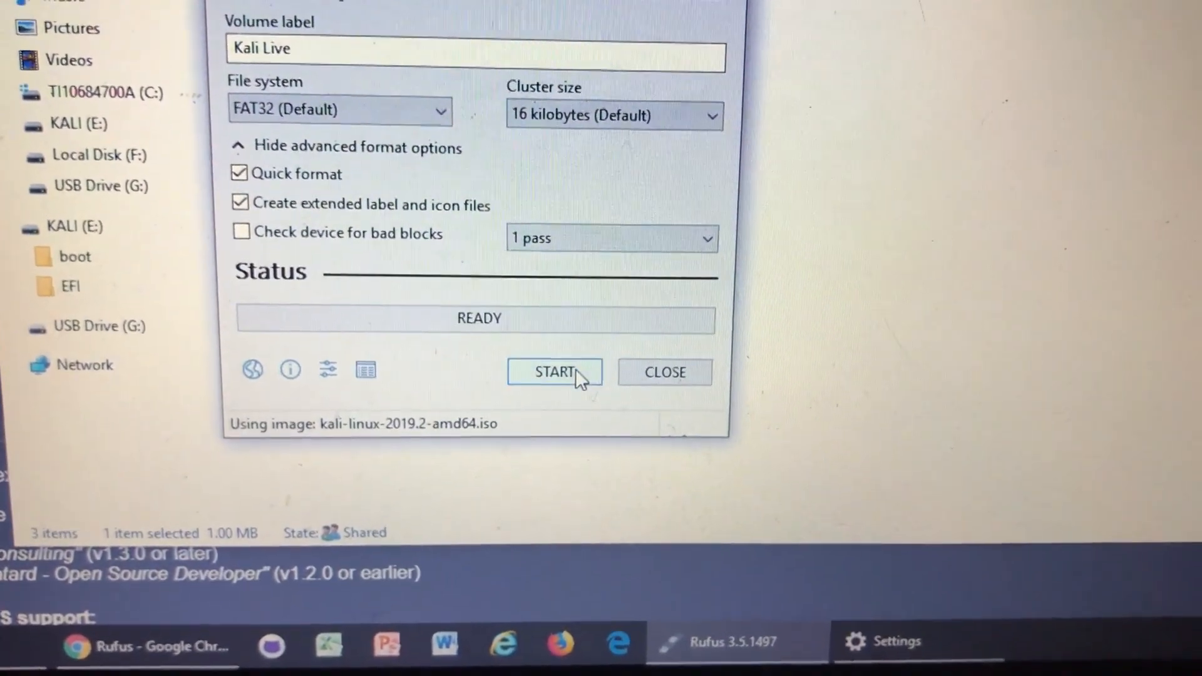
{"action": "left_click", "coordinate": [553, 372]}
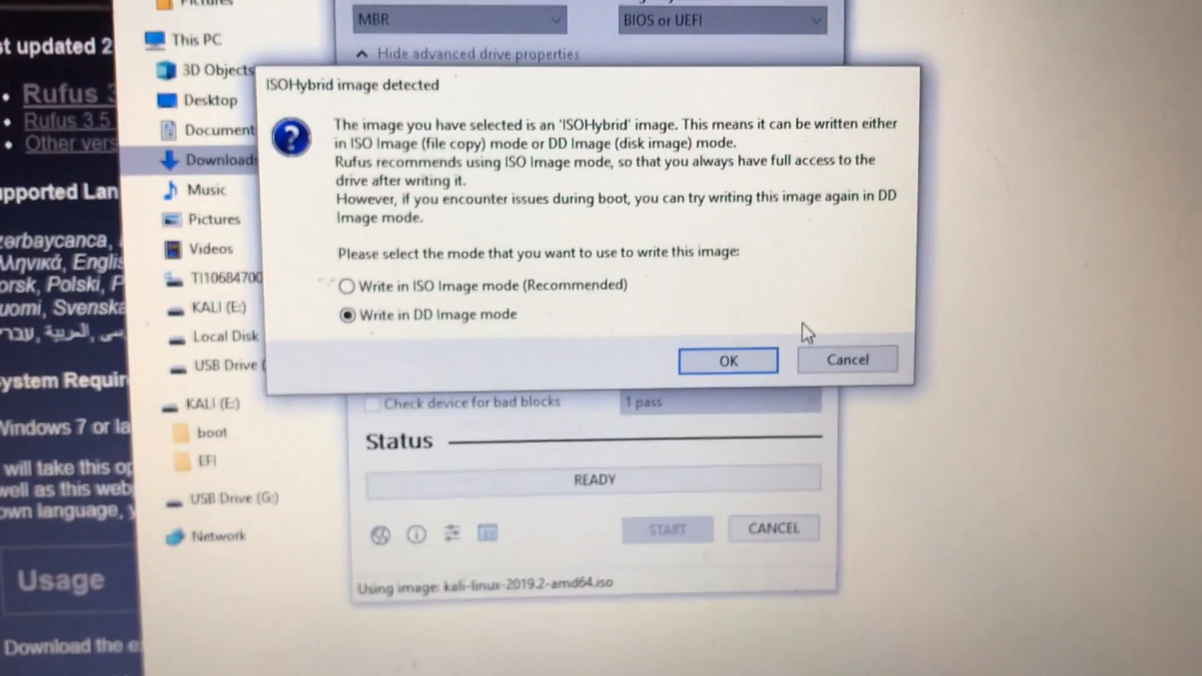
Confirm writing the Kali image in DD Image mode
{"action": "left_click", "coordinate": [726, 360]}
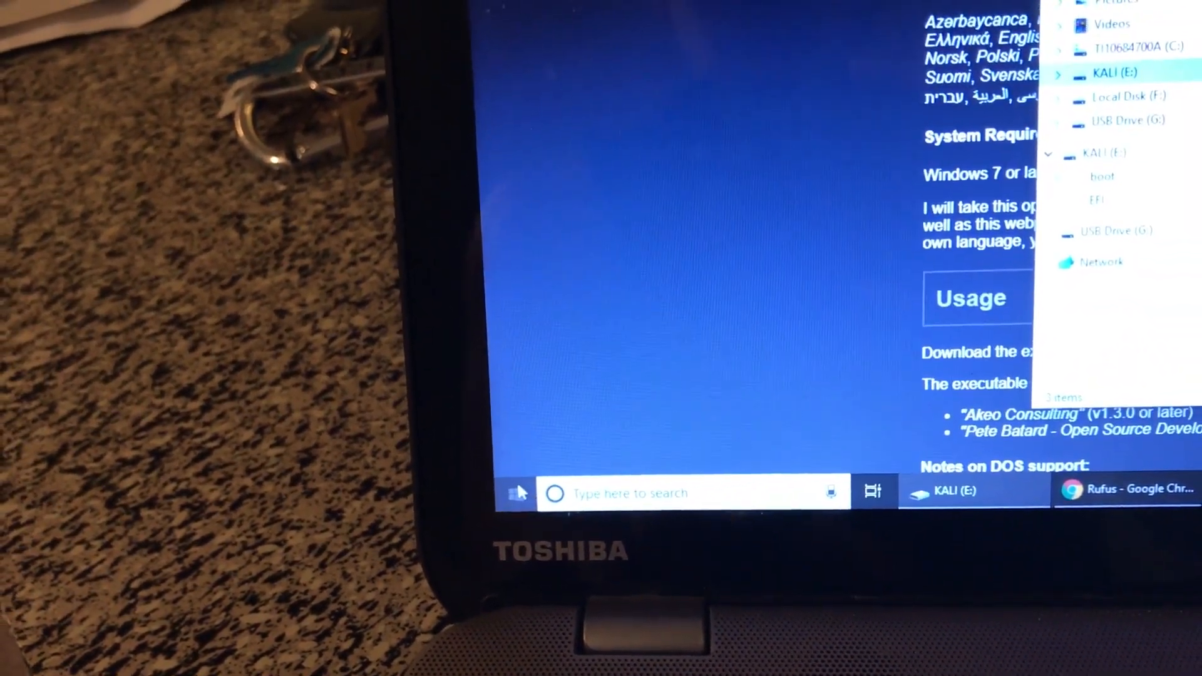
Shift-restart Windows 10 from the Start menu power options into recovery mode
{"action": "left_click", "coordinate": [515, 492]}
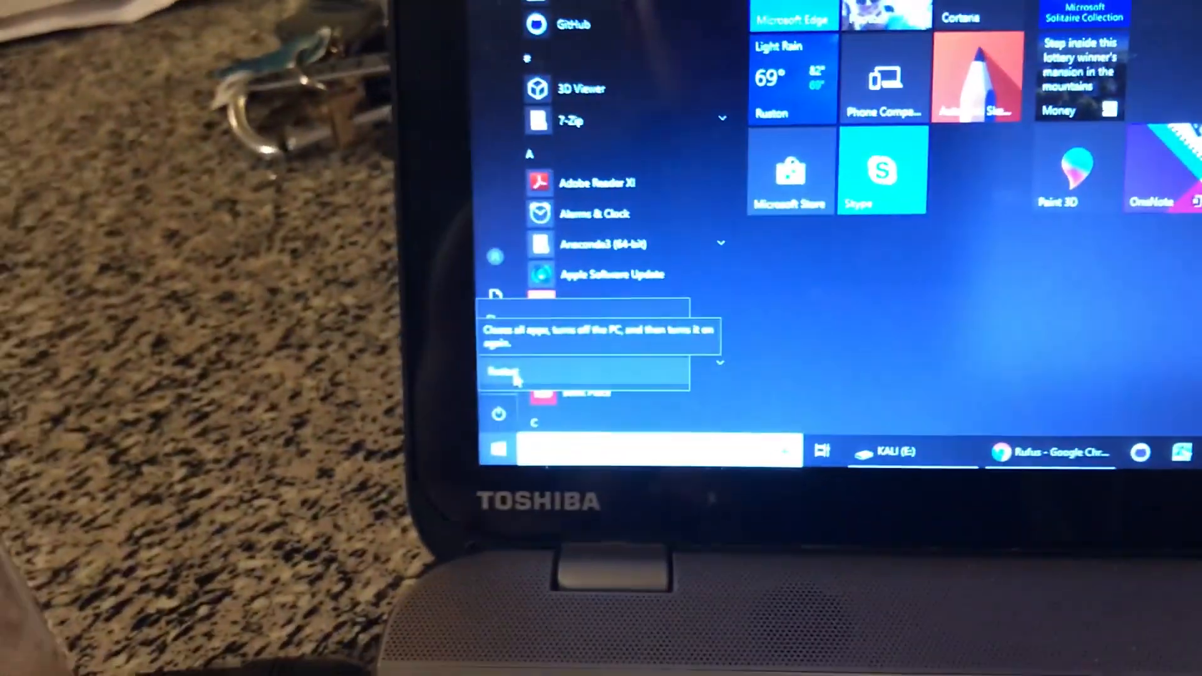
{"action": "left_click", "coordinate": [506, 376]}
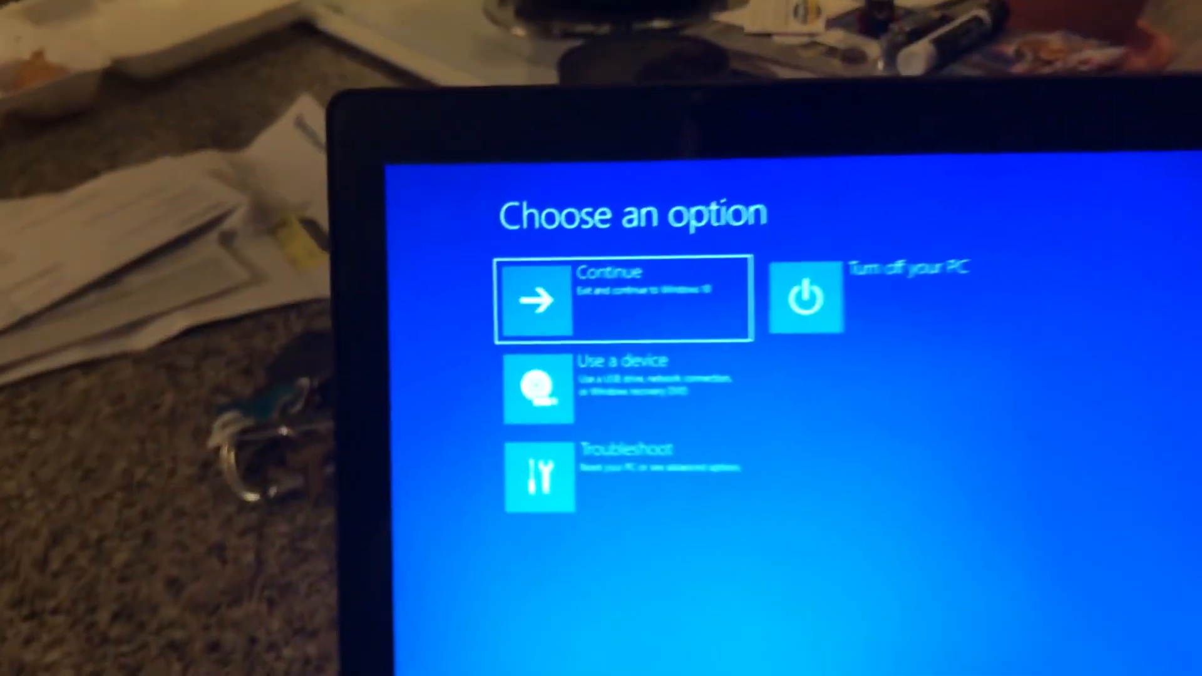
Choose 'Use a device' to boot from the Kali USB drive
{"action": "left_click", "coordinate": [538, 389]}
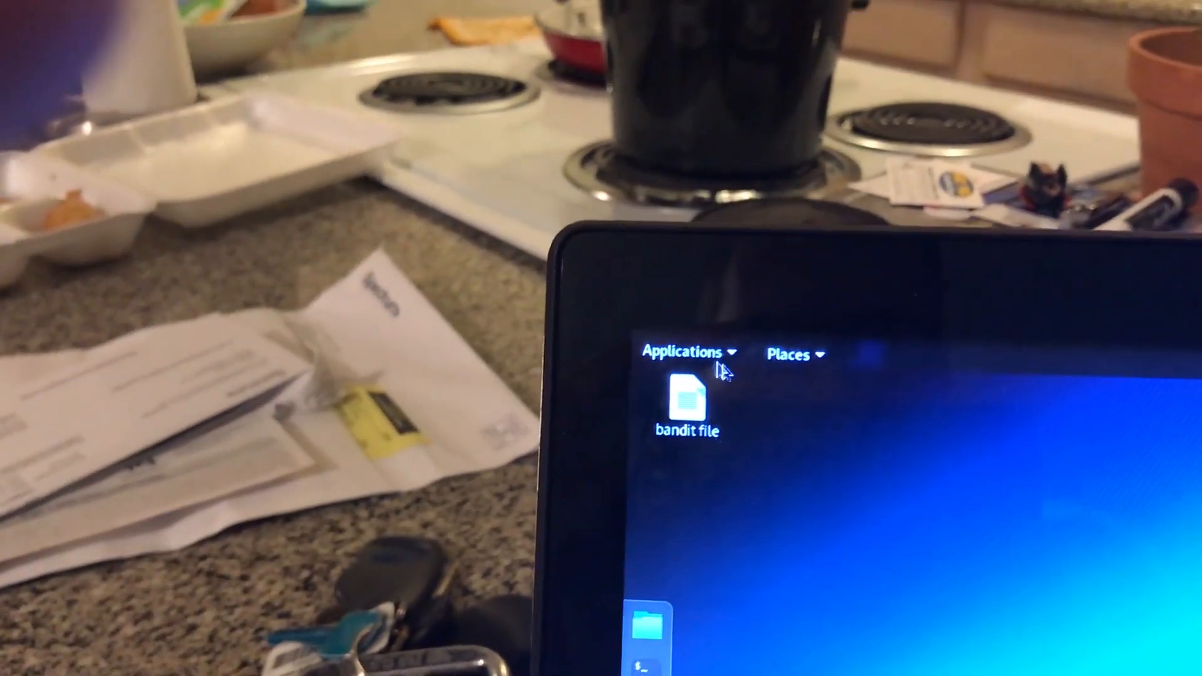
Restart back to Windows recovery and open Troubleshoot
{"action": "left_click", "coordinate": [680, 351]}
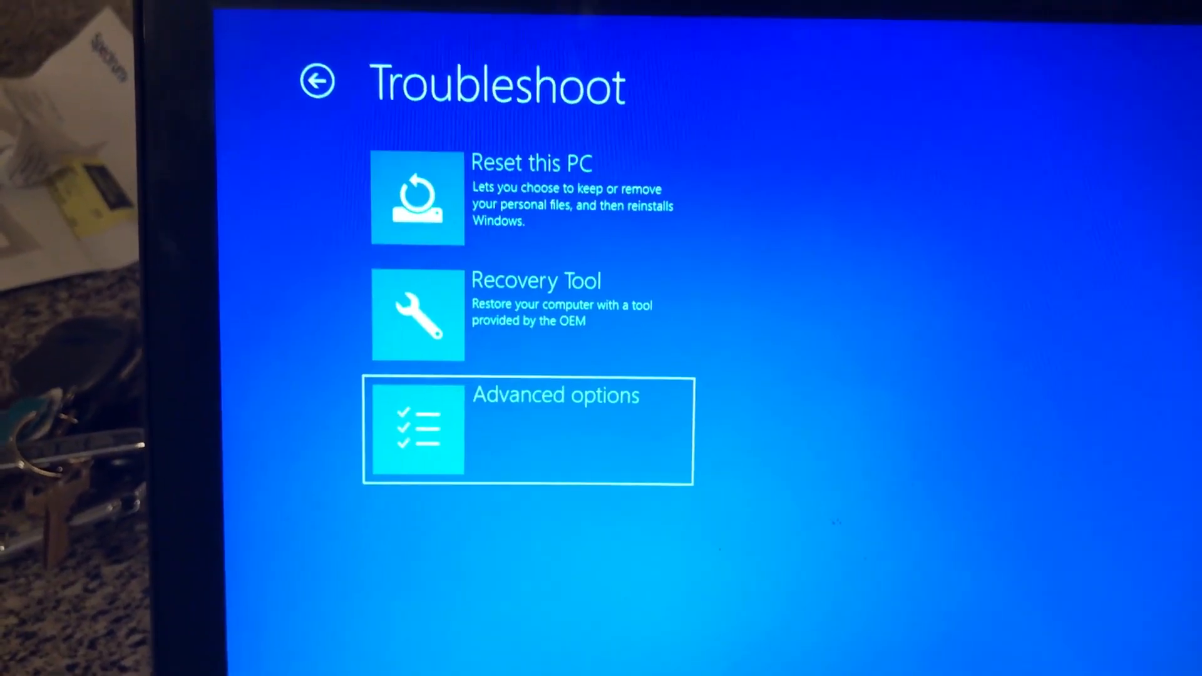
Restart via Advanced options into UEFI Firmware Settings
{"action": "left_click", "coordinate": [526, 430]}
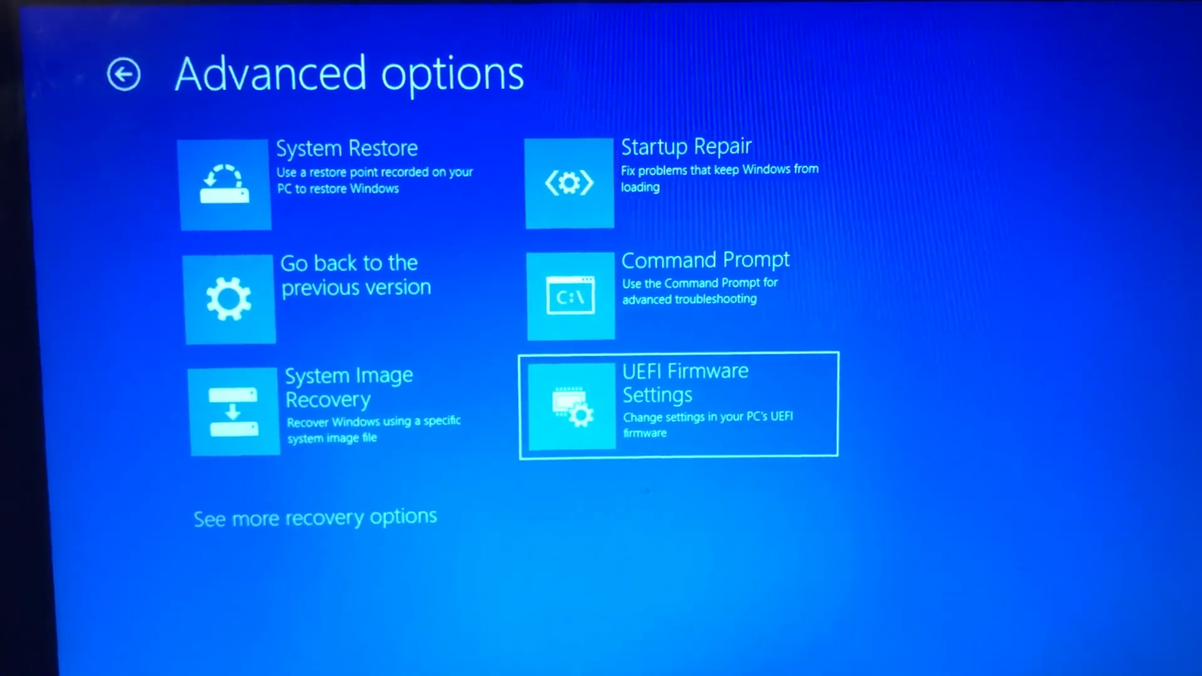
{"action": "left_click", "coordinate": [677, 405]}
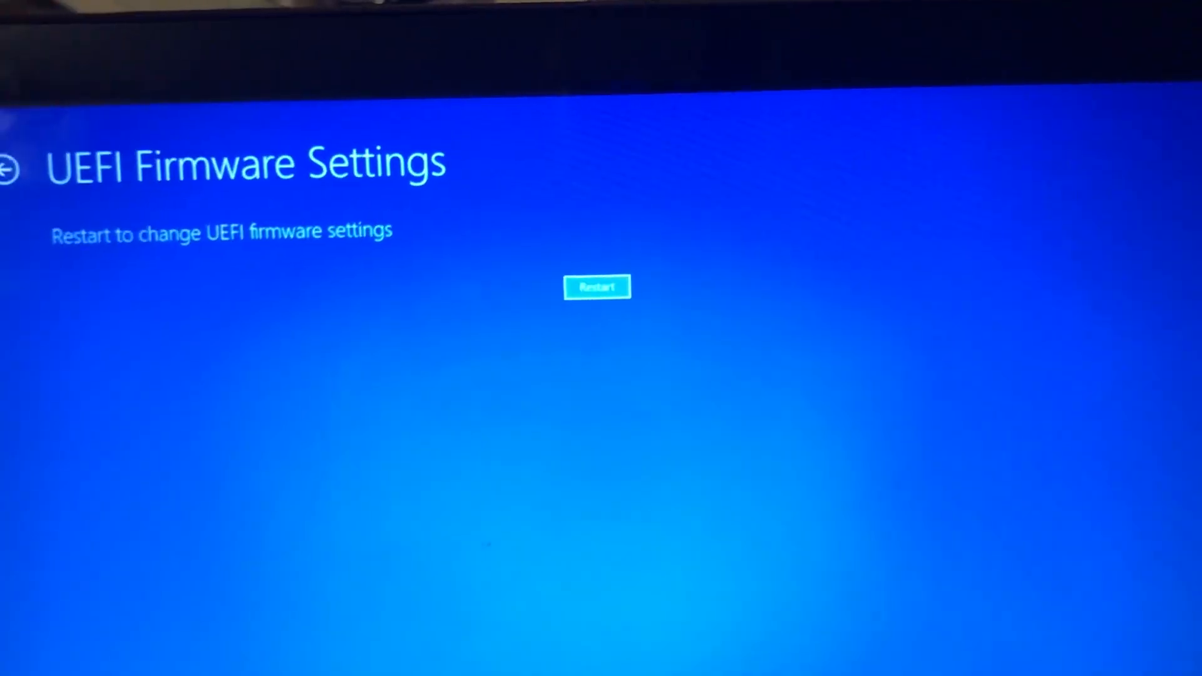
{"action": "left_click", "coordinate": [596, 288]}
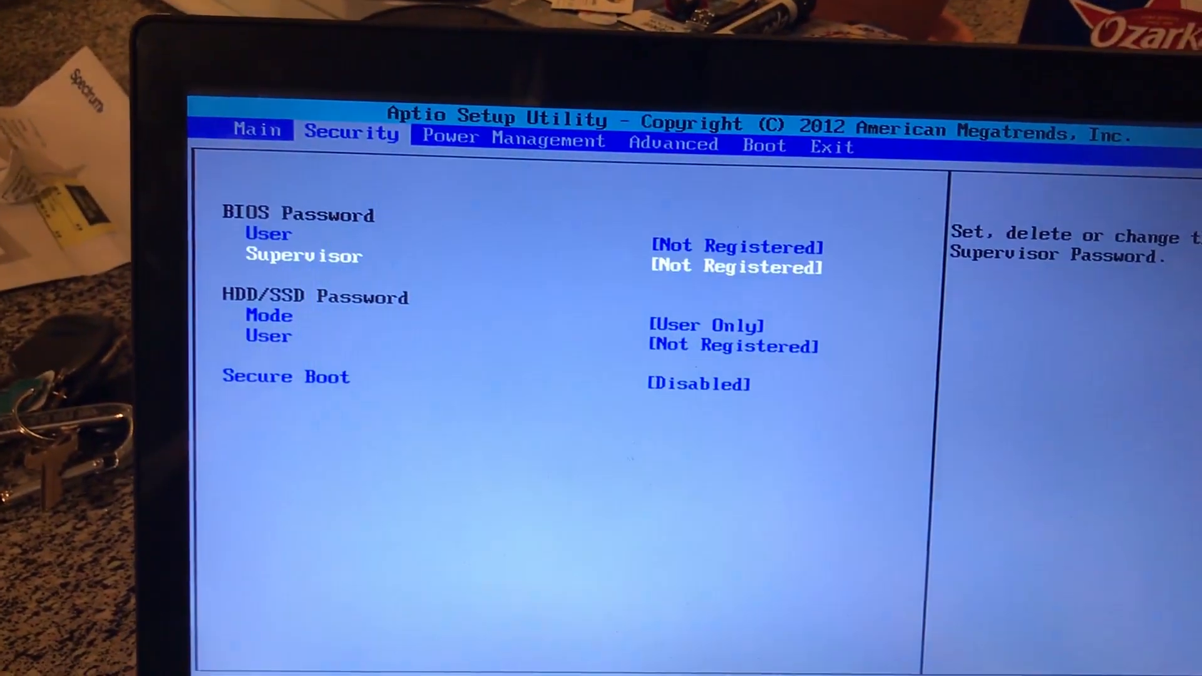
Set Secure Boot to Disabled, then save and exit with F10
{"action": "key", "text": "Down"}
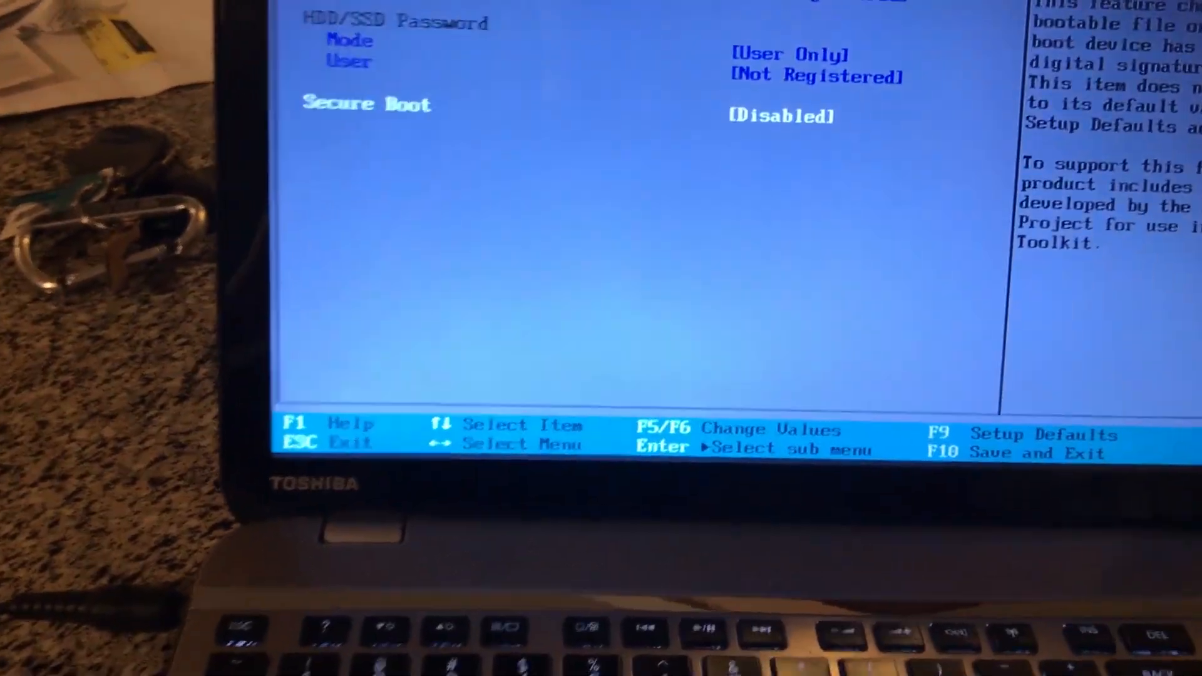
{"action": "key", "text": "f10"}
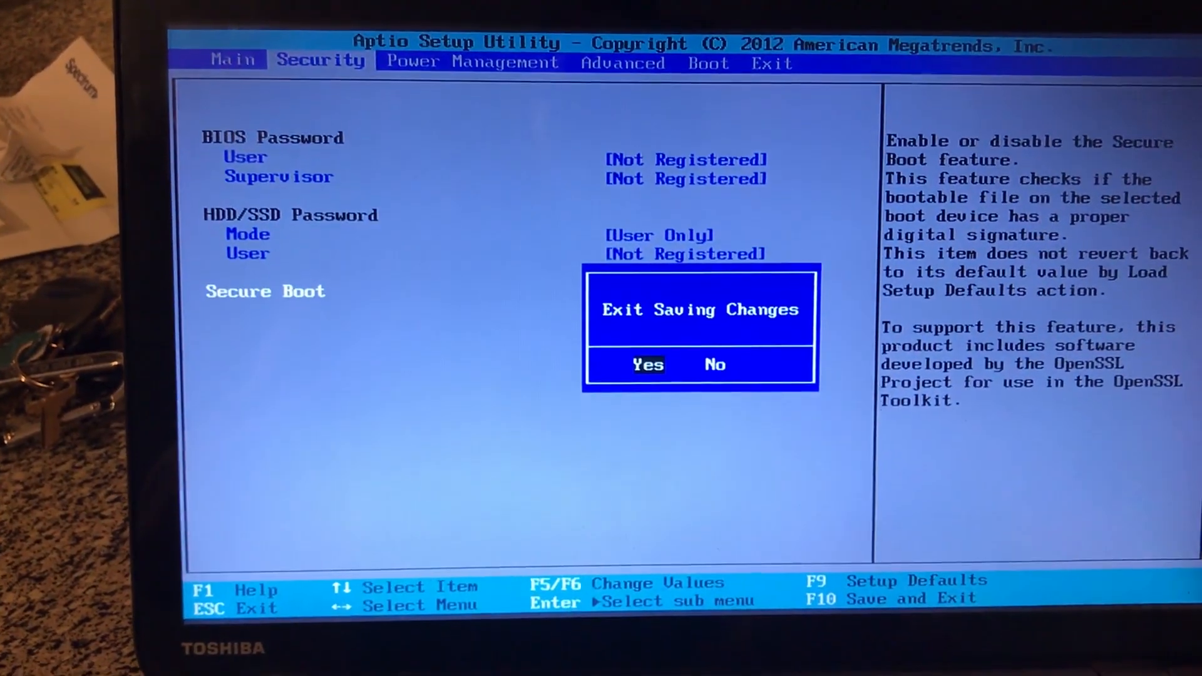
{"action": "left_click", "coordinate": [648, 365]}
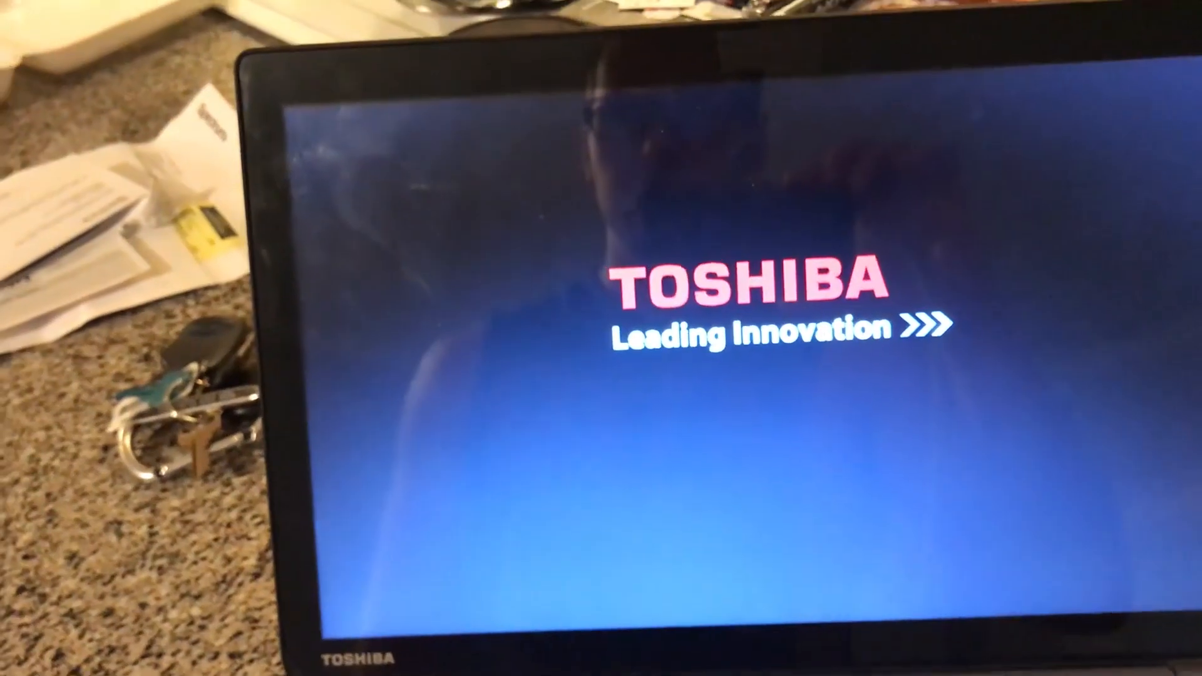